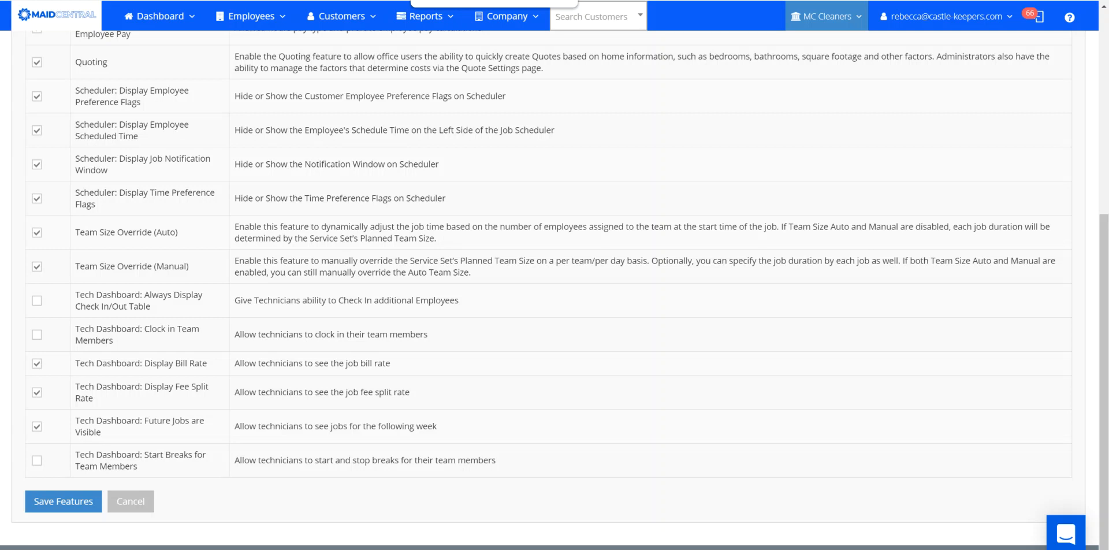
Navigate from the Employees menu to the Company settings Features list
left_click(250, 15)
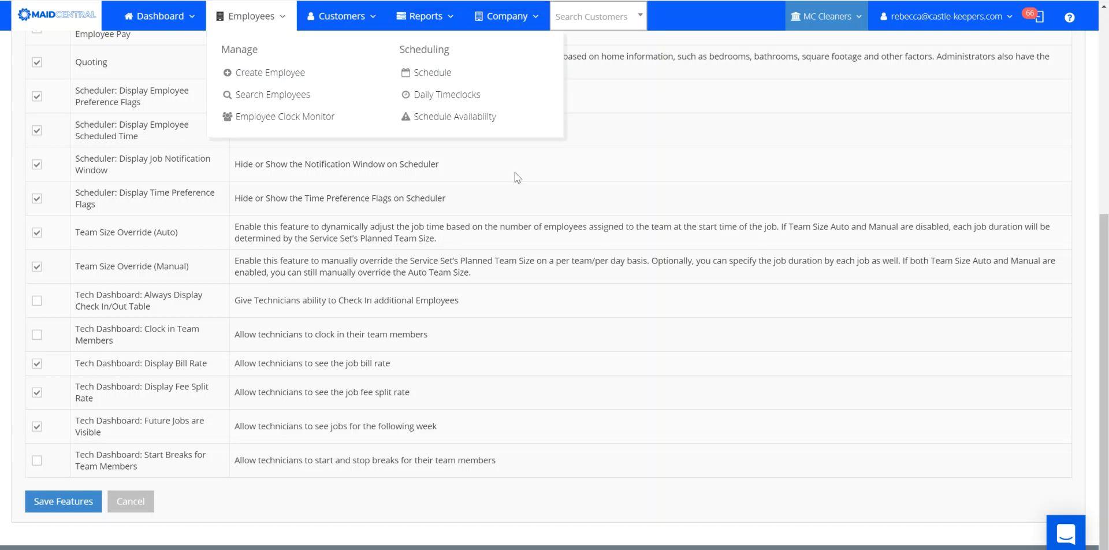
left_click(507, 15)
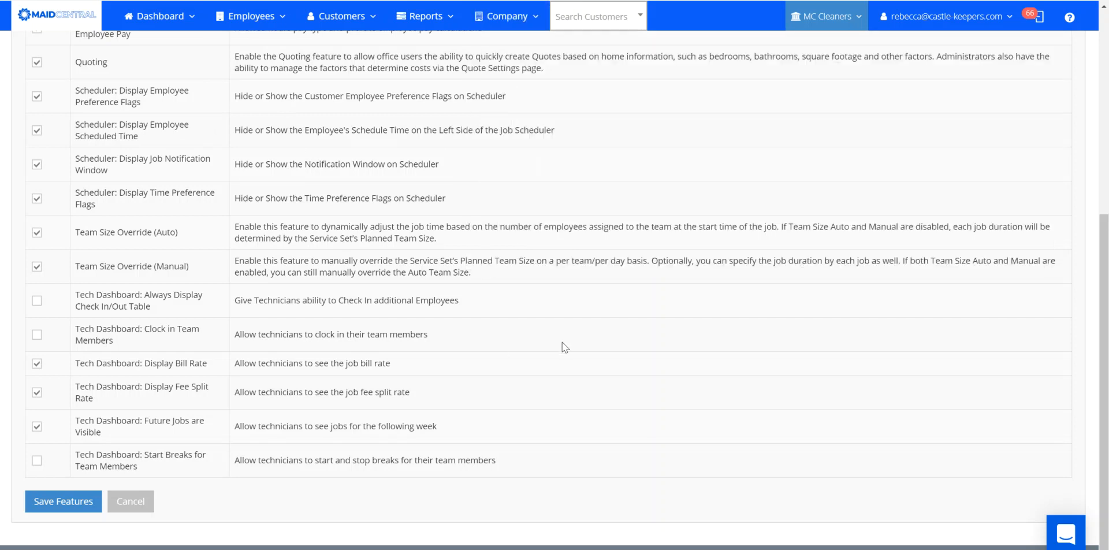
mouse_move(771, 330)
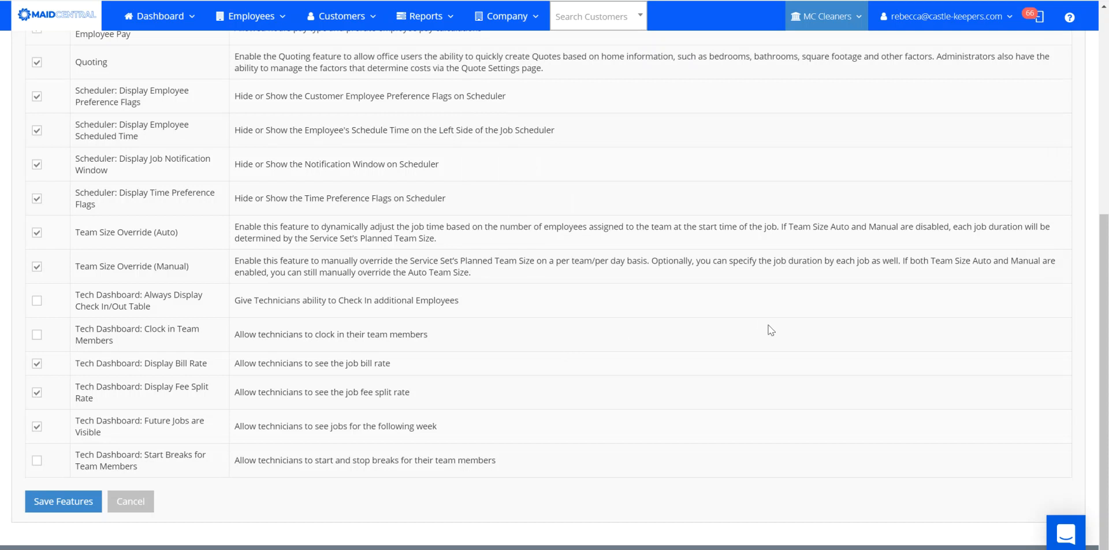
left_click(1048, 108)
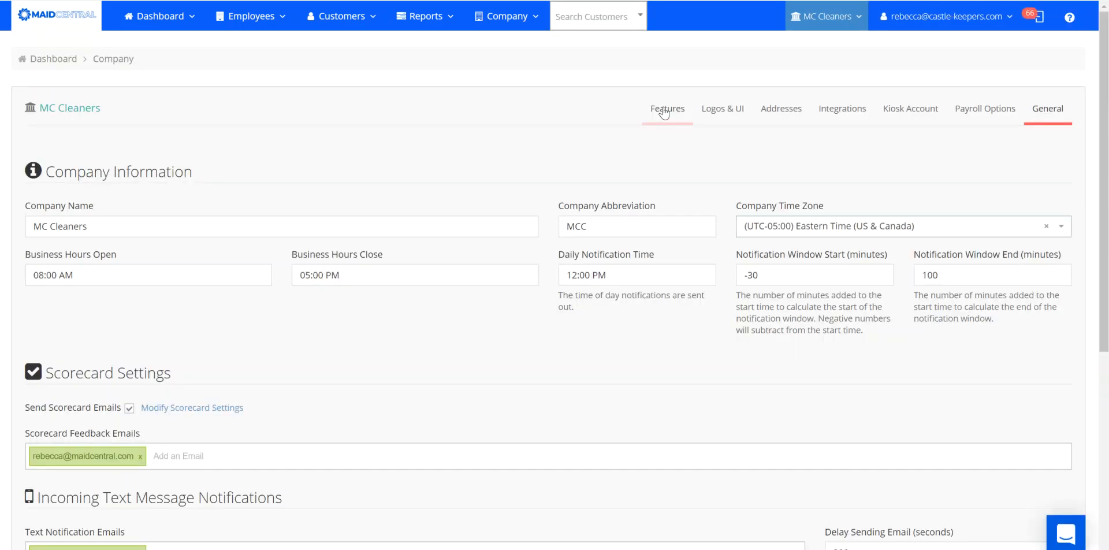
left_click(667, 108)
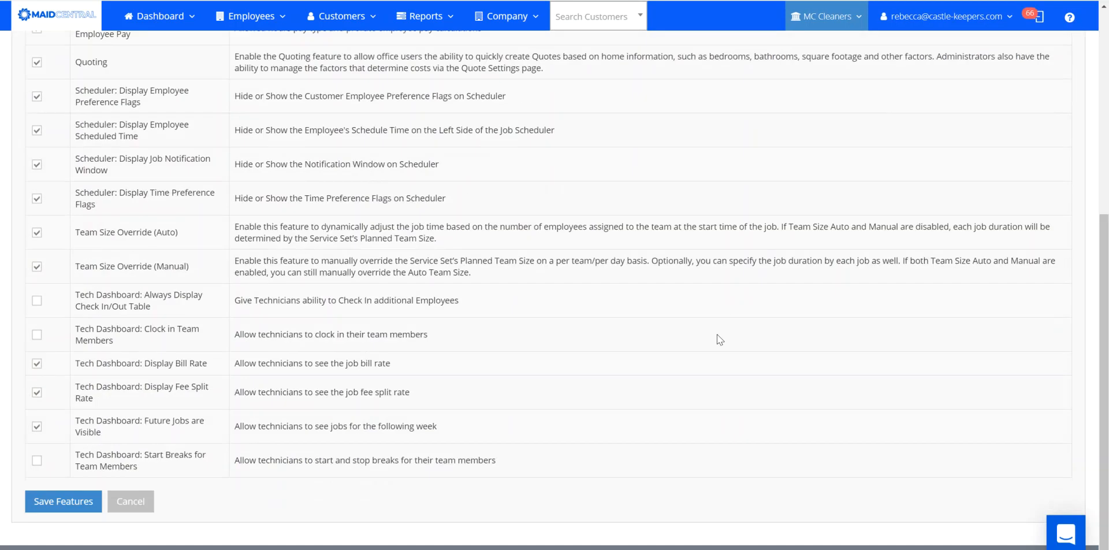
mouse_move(176, 343)
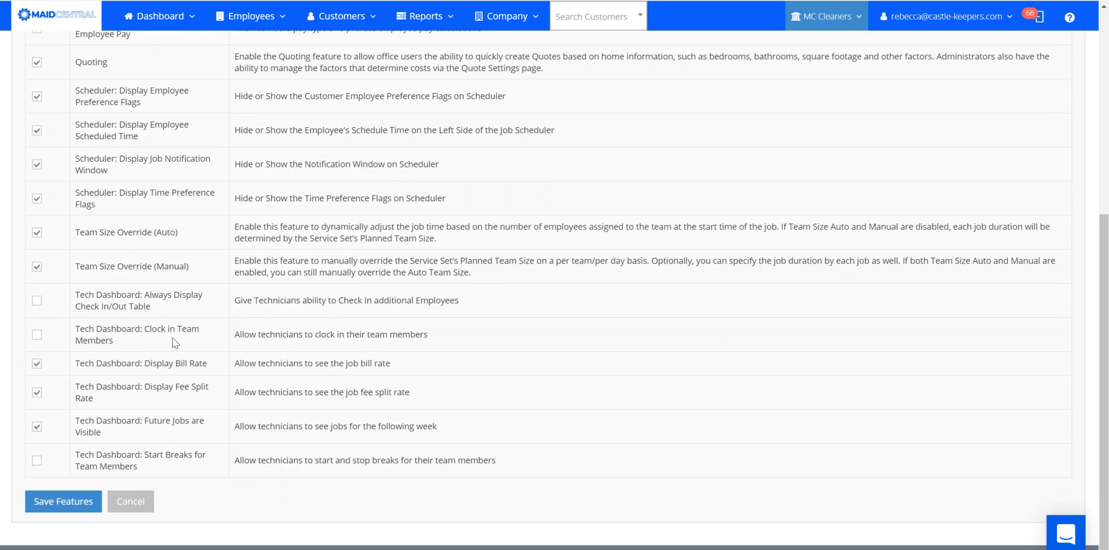
mouse_move(295, 338)
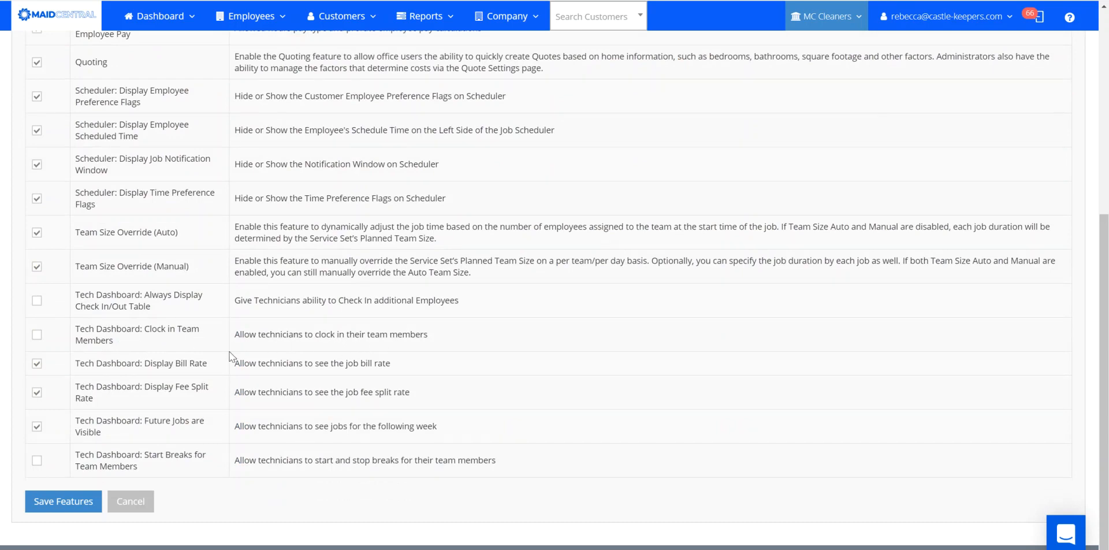
mouse_move(346, 334)
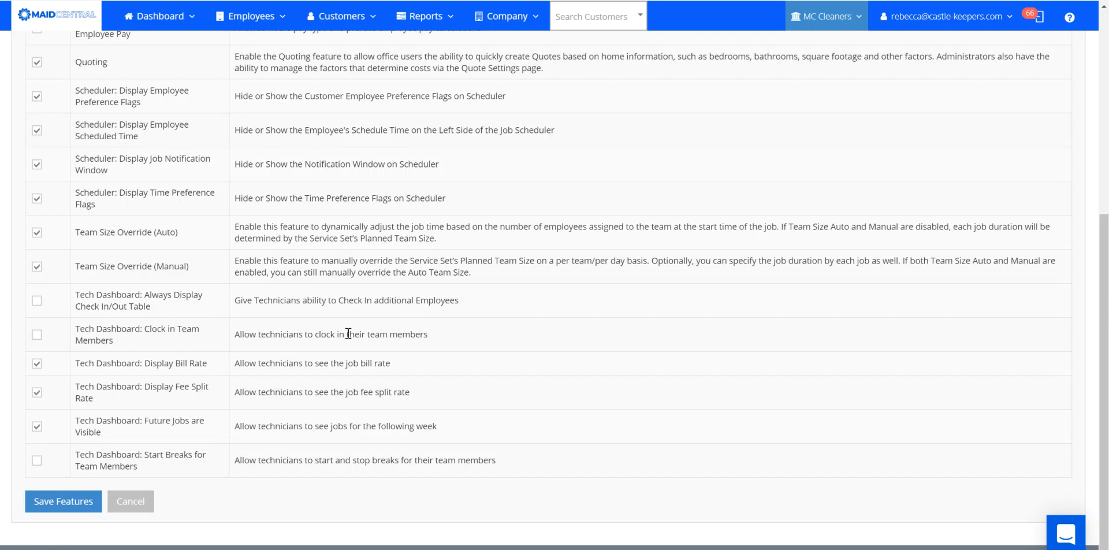
mouse_move(517, 339)
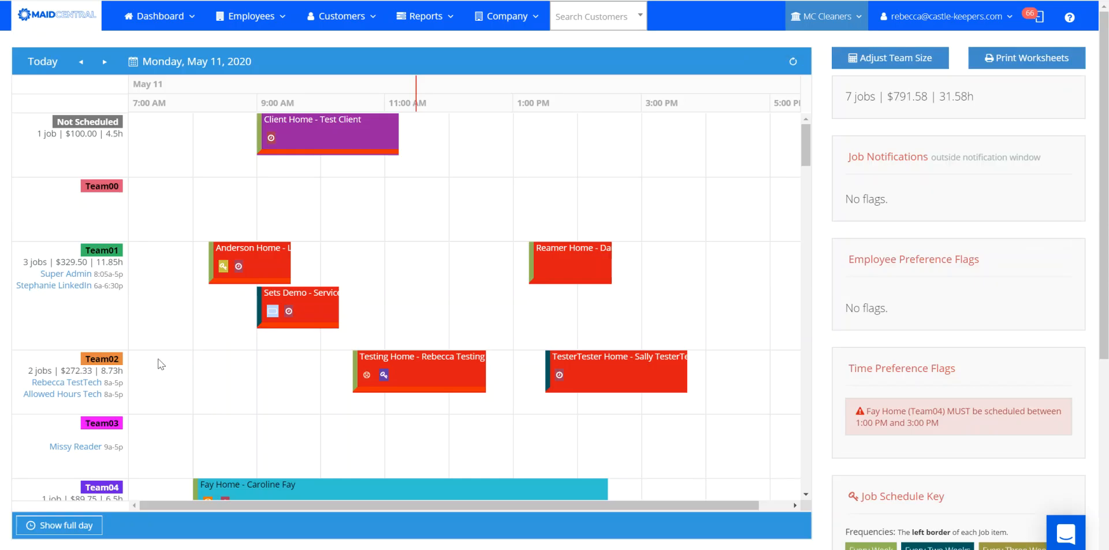
mouse_move(426, 405)
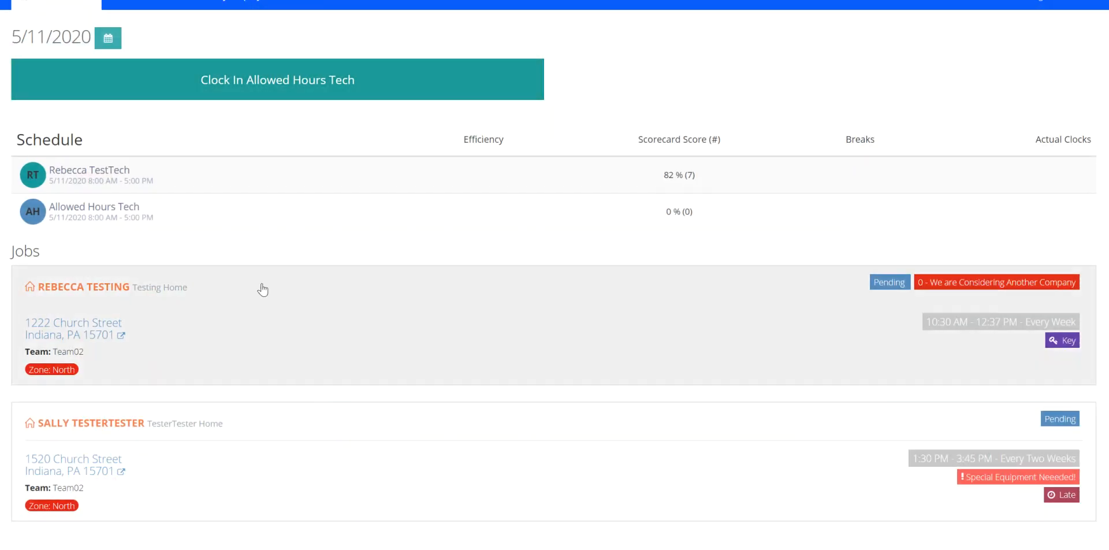
mouse_move(260, 179)
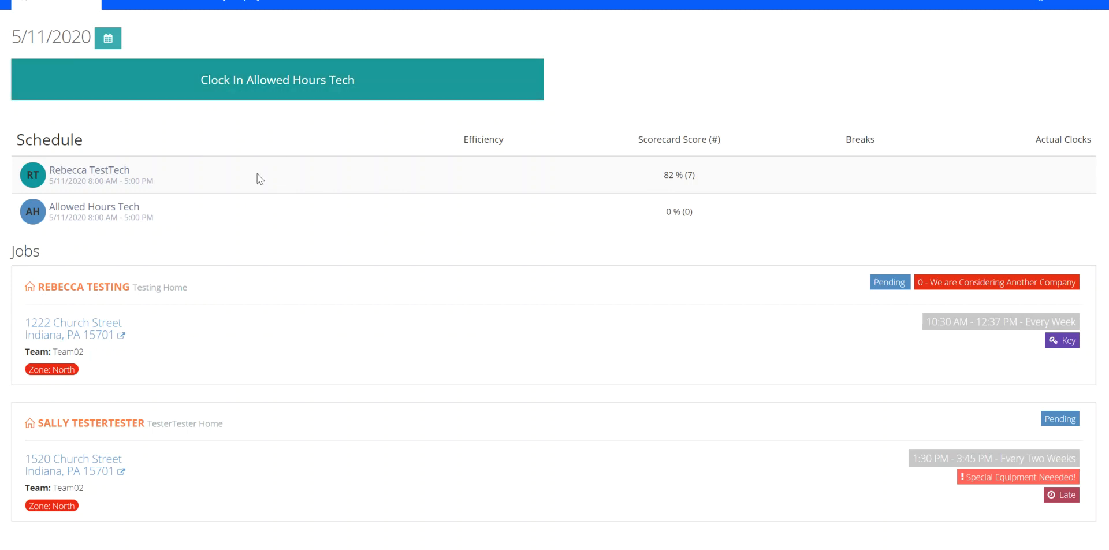
mouse_move(272, 226)
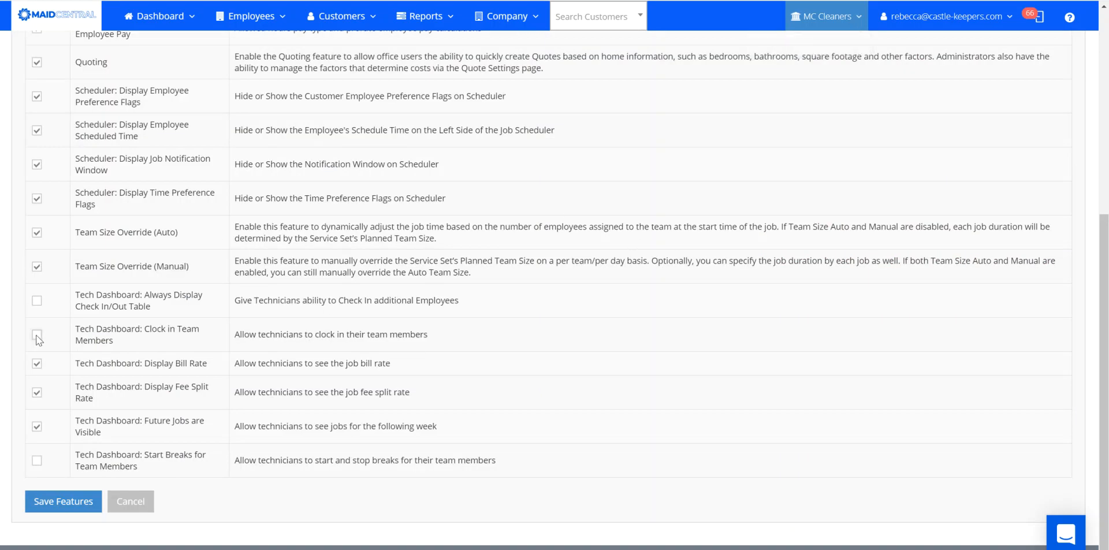
Enable 'Tech Dashboard: Clock in Team Members' and save the company features
left_click(37, 334)
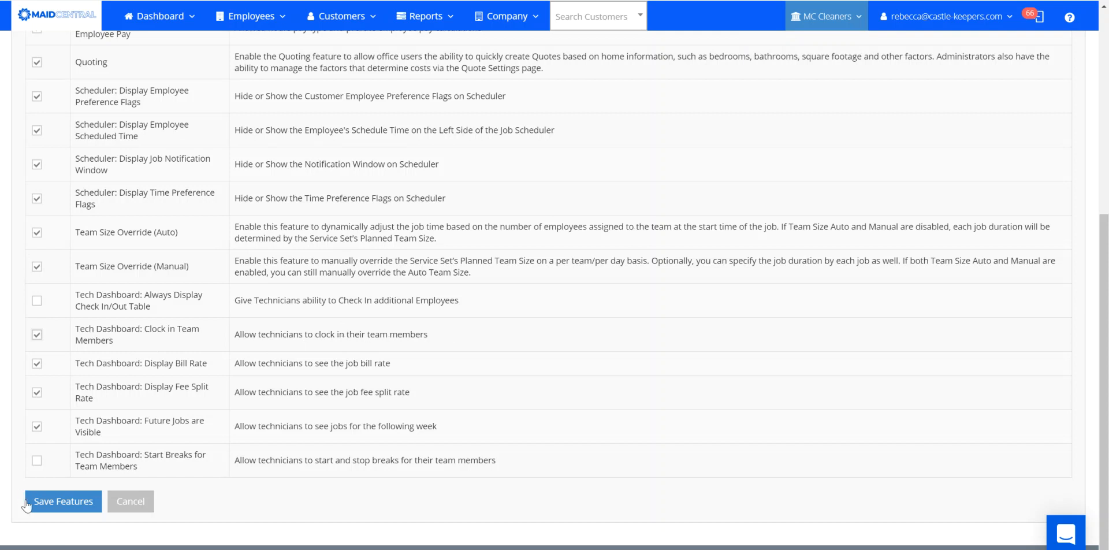
left_click(62, 501)
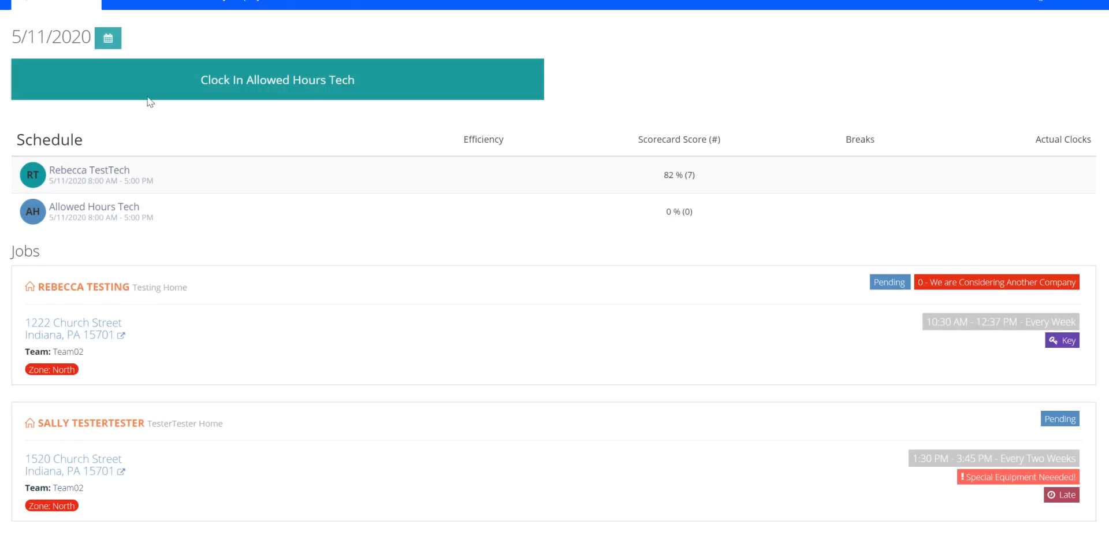
mouse_move(435, 257)
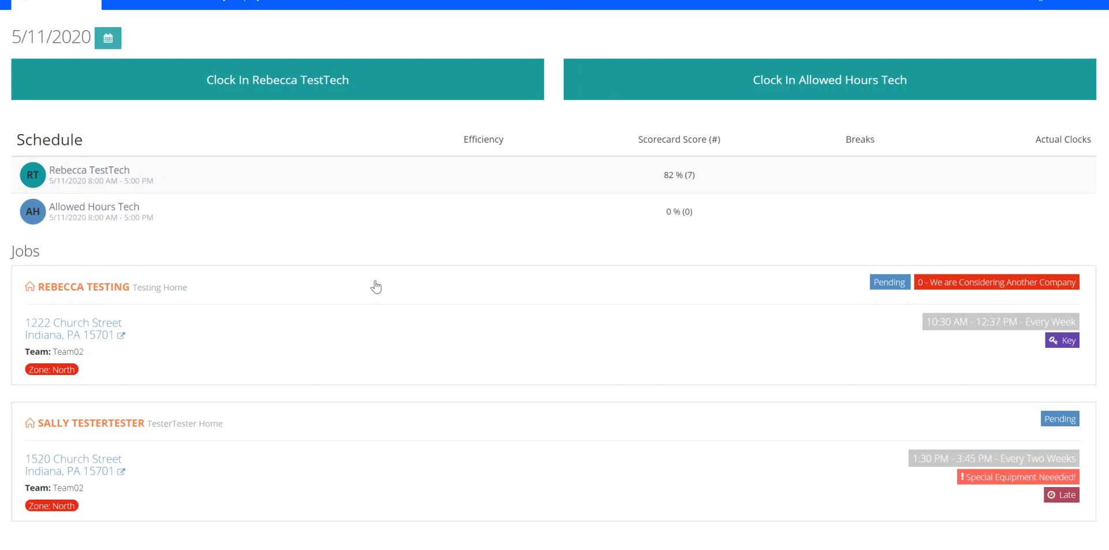
mouse_move(354, 133)
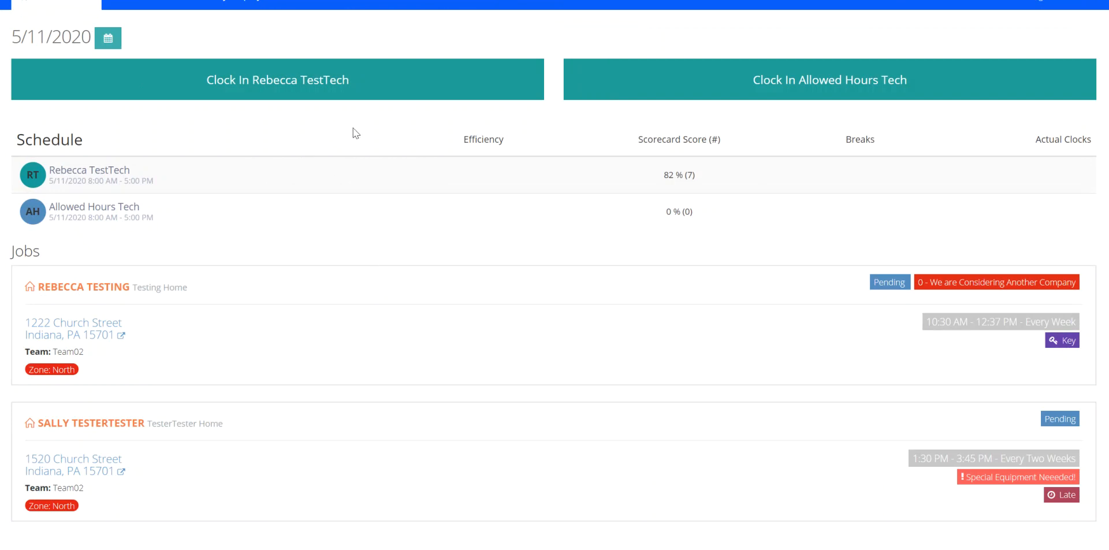
mouse_move(255, 204)
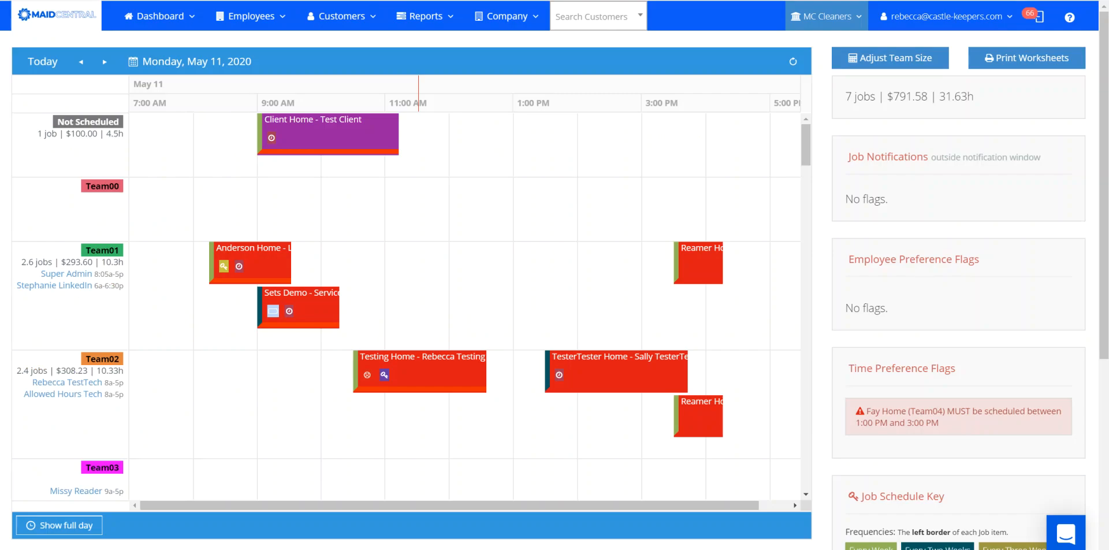
mouse_move(614, 274)
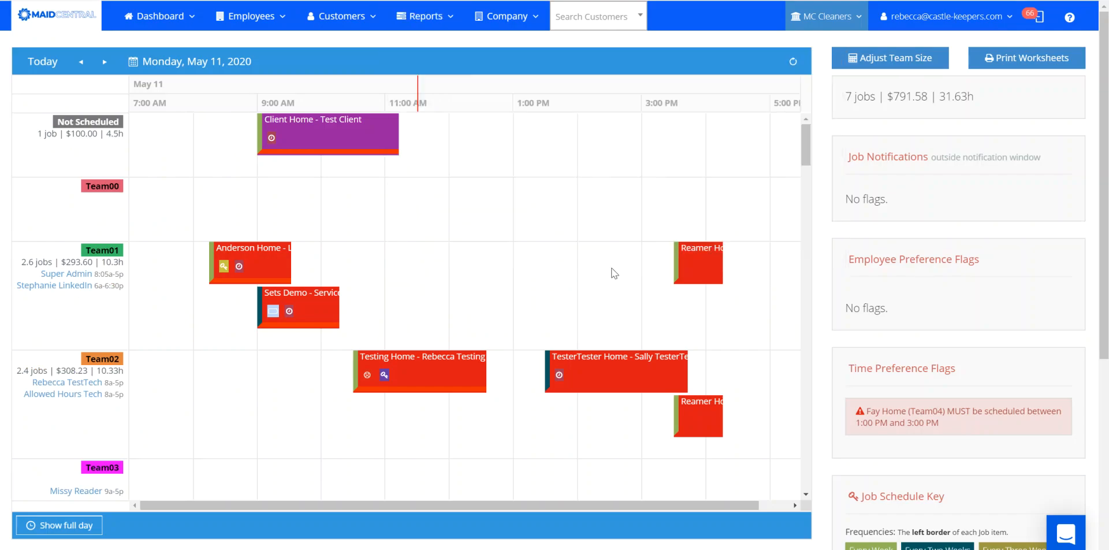
mouse_move(577, 283)
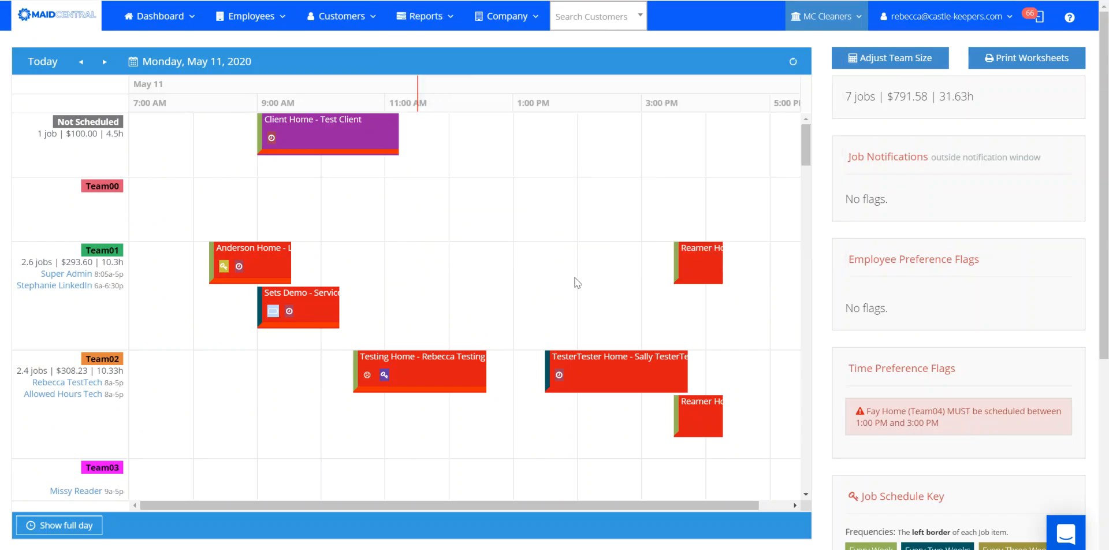
mouse_move(747, 309)
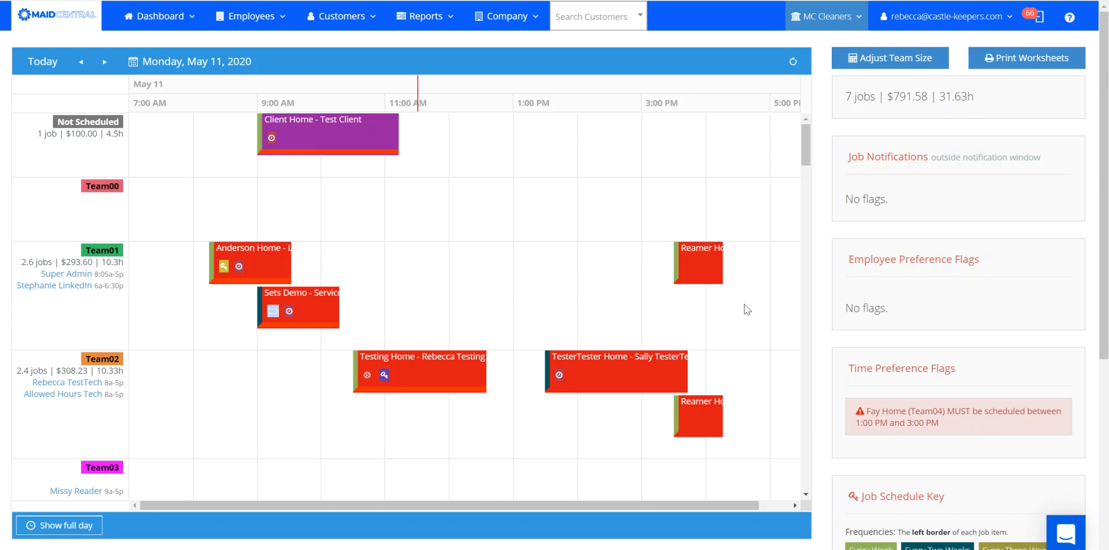
mouse_move(711, 323)
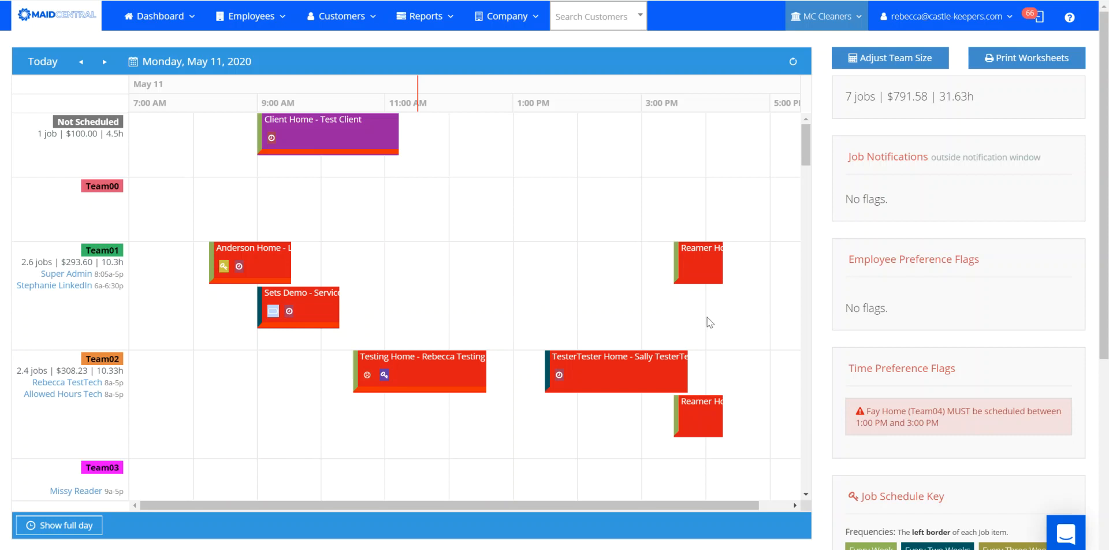
left_click(792, 62)
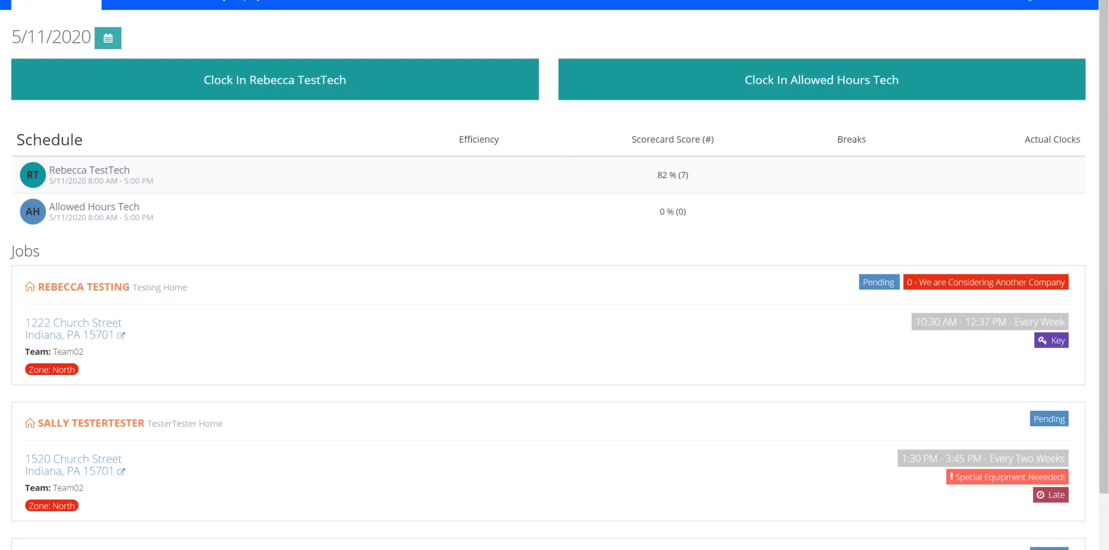
Scroll the Team02 technician dashboard to review the job list and both Clock In buttons
scroll("down", 3)
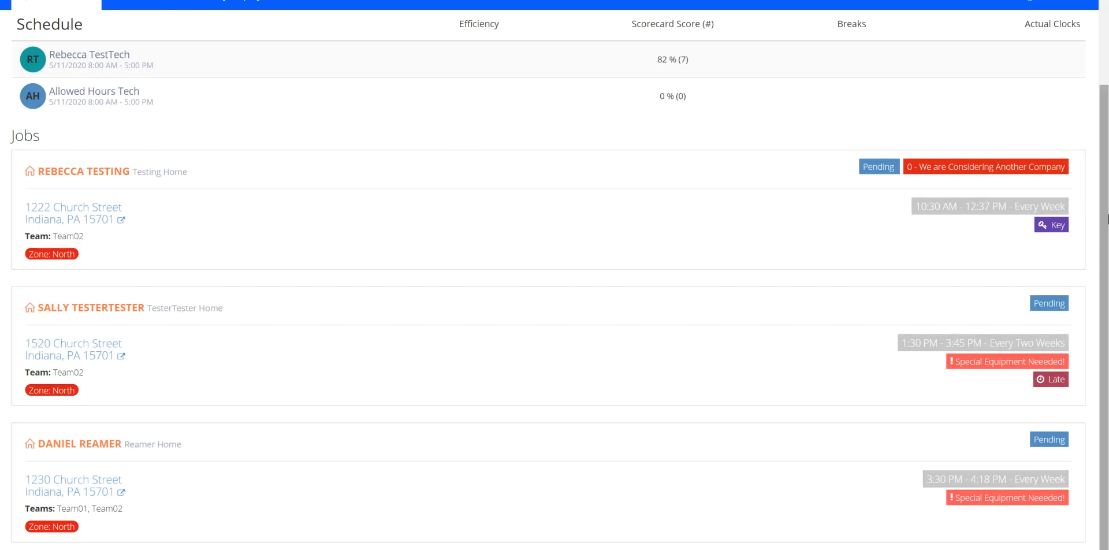
scroll("up", 3)
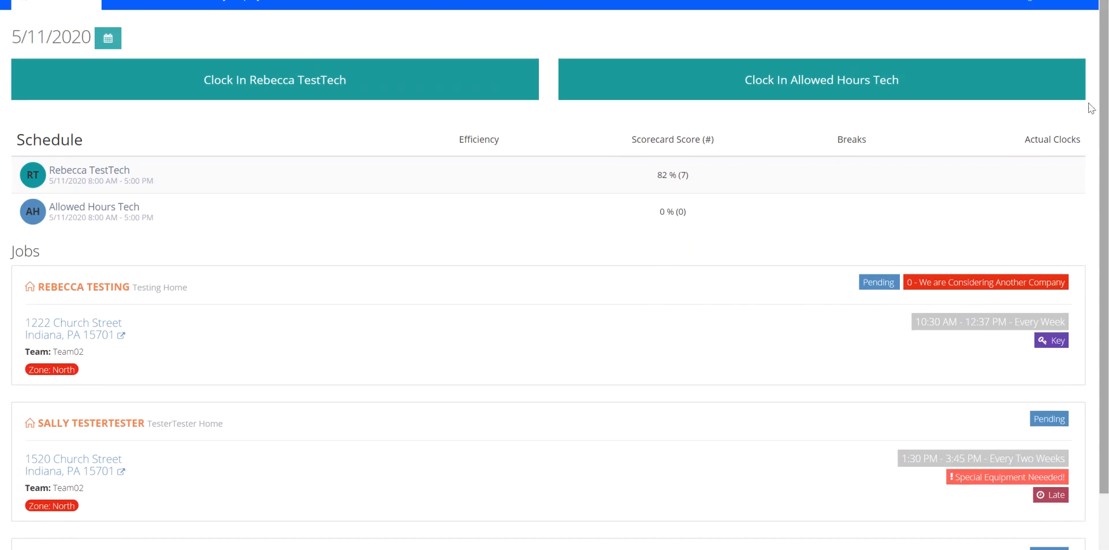
mouse_move(337, 246)
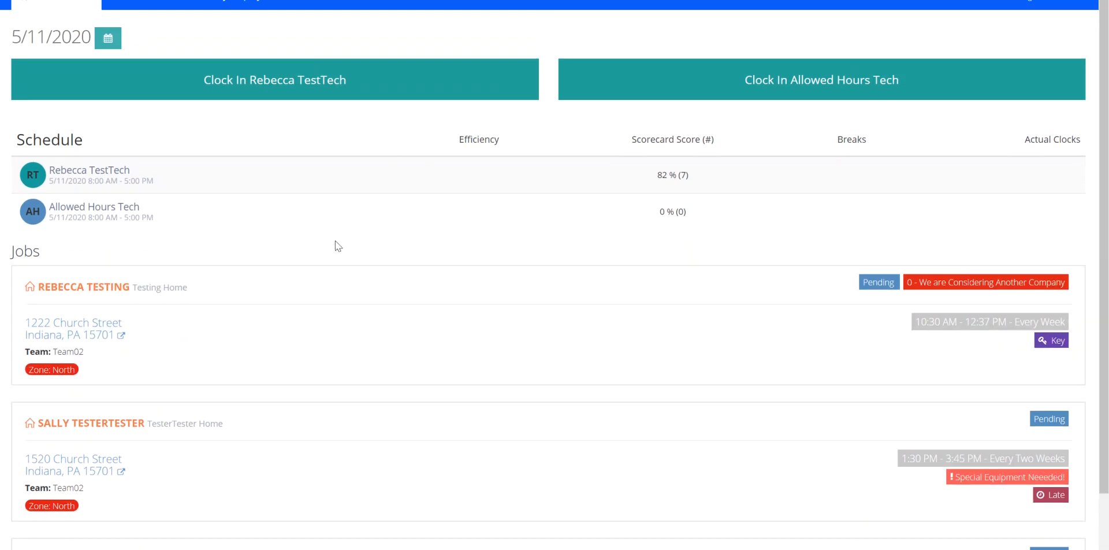
mouse_move(446, 236)
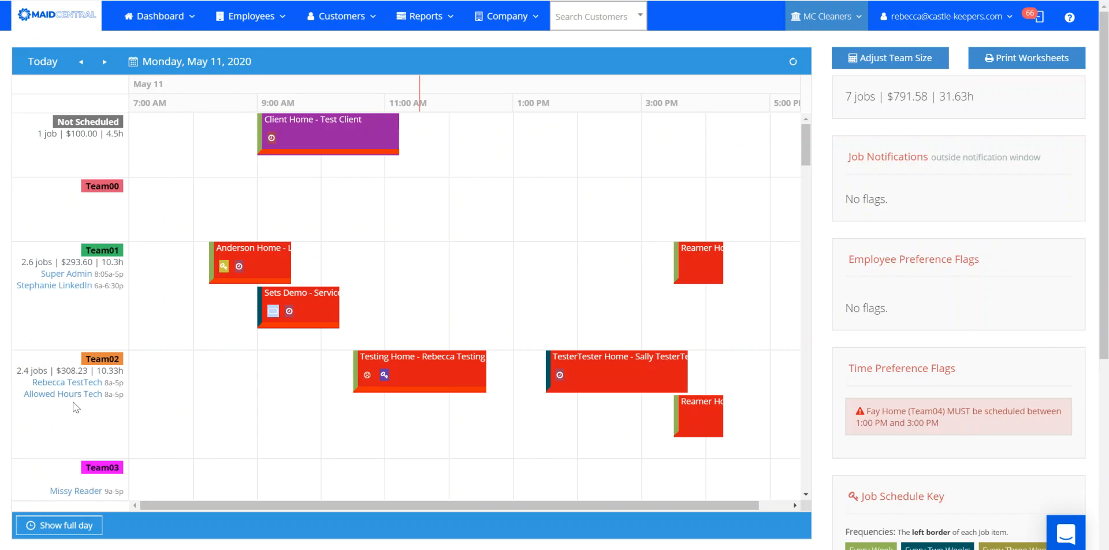
mouse_move(129, 304)
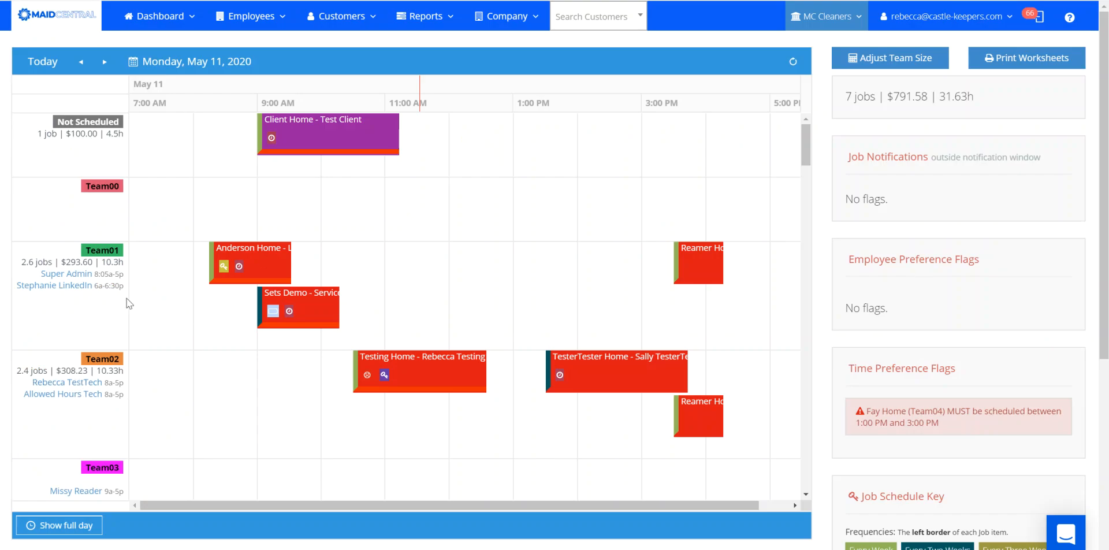
mouse_move(91, 246)
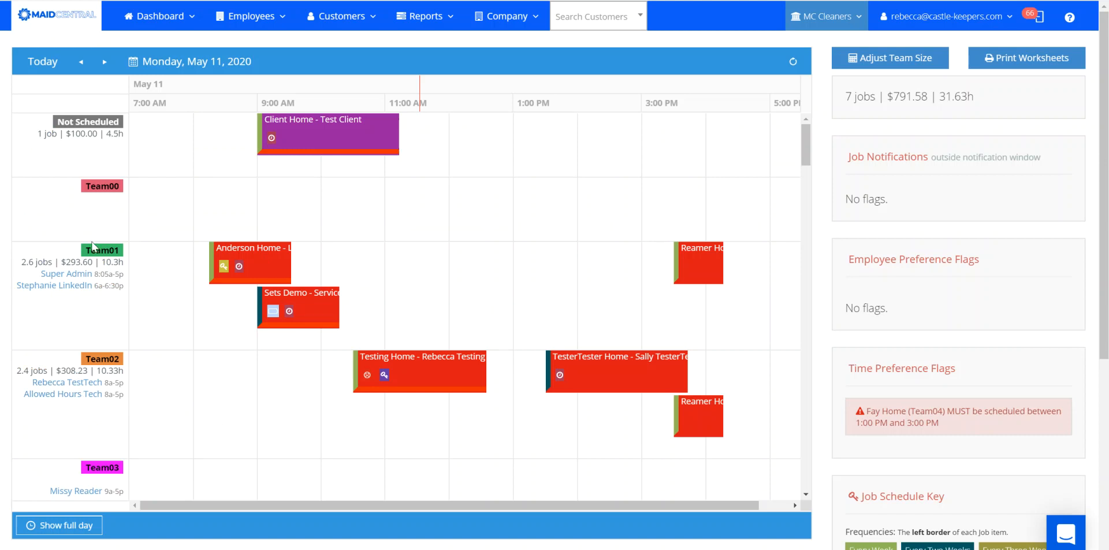
mouse_move(655, 296)
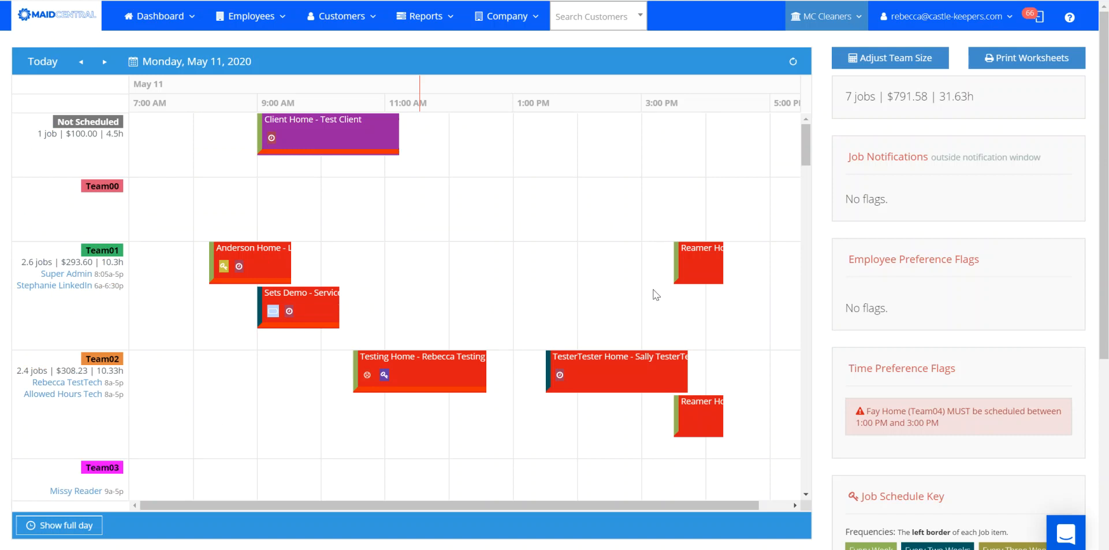
mouse_move(621, 396)
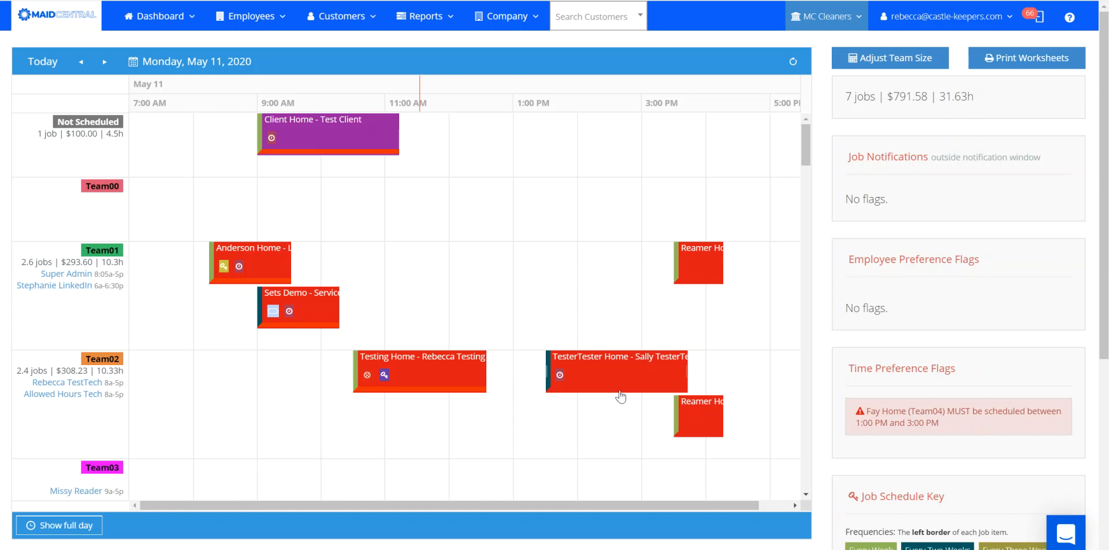
mouse_move(618, 441)
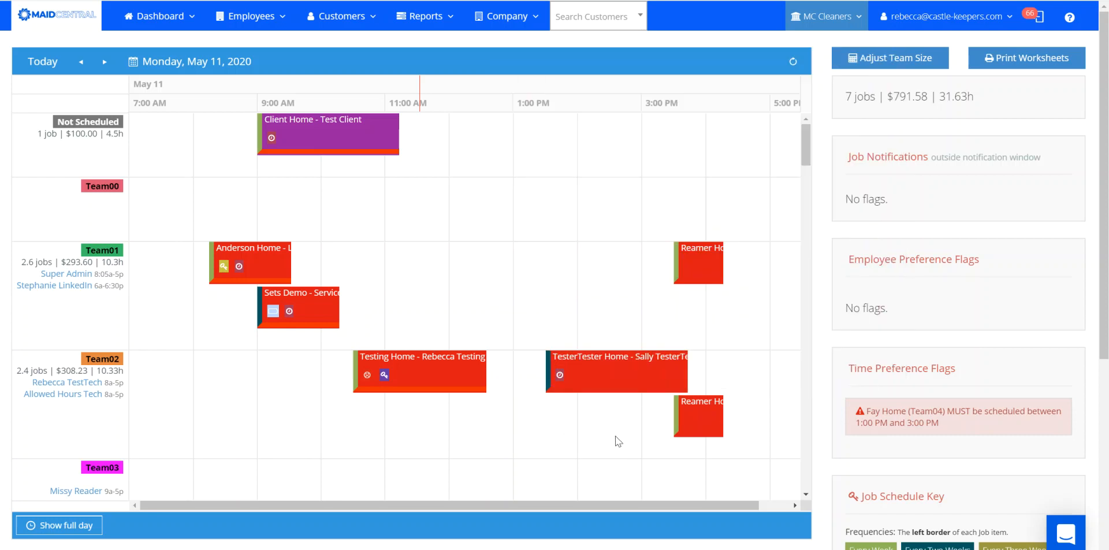
mouse_move(704, 443)
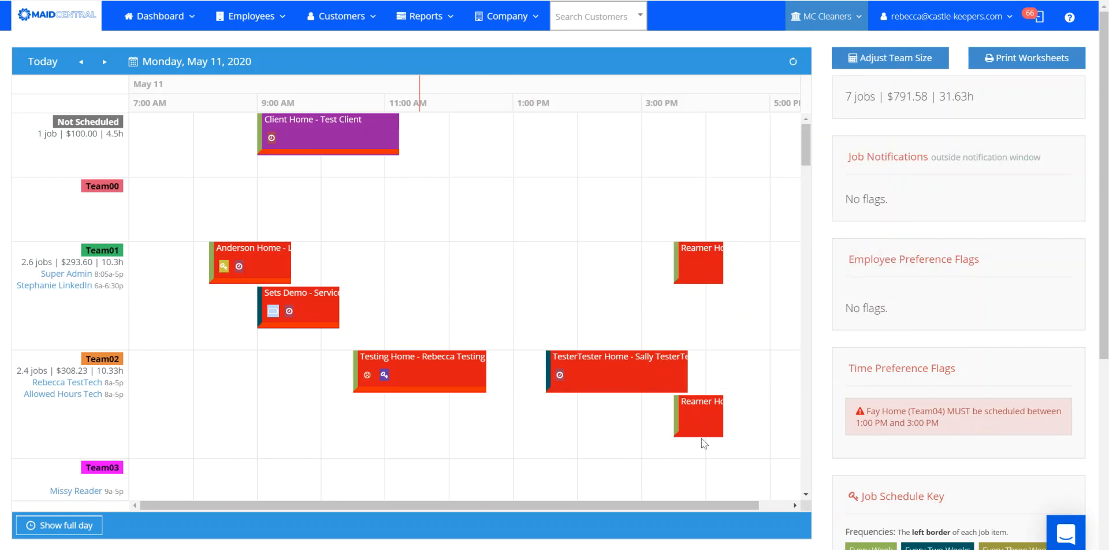
mouse_move(407, 78)
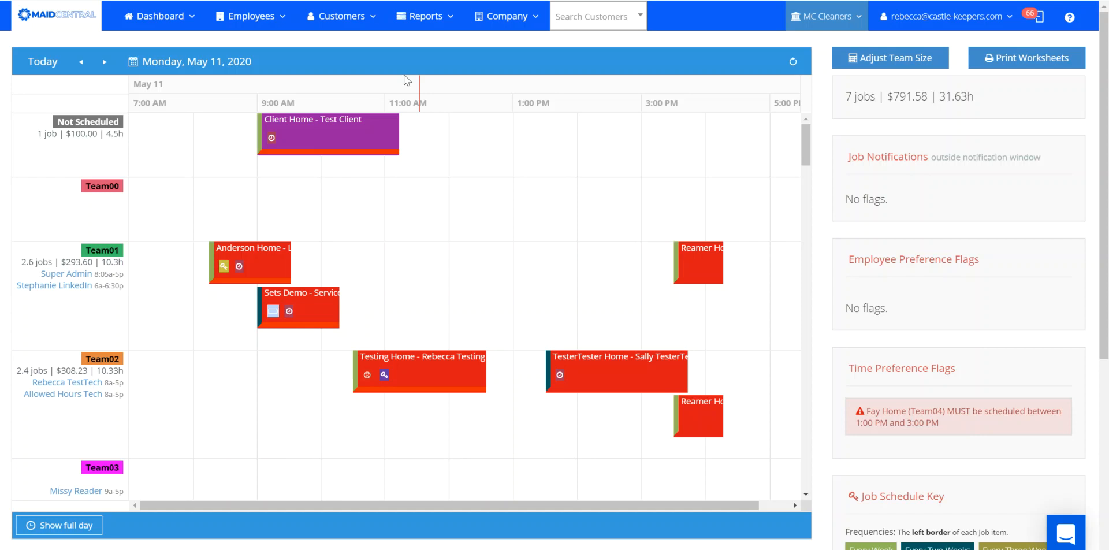
mouse_move(838, 38)
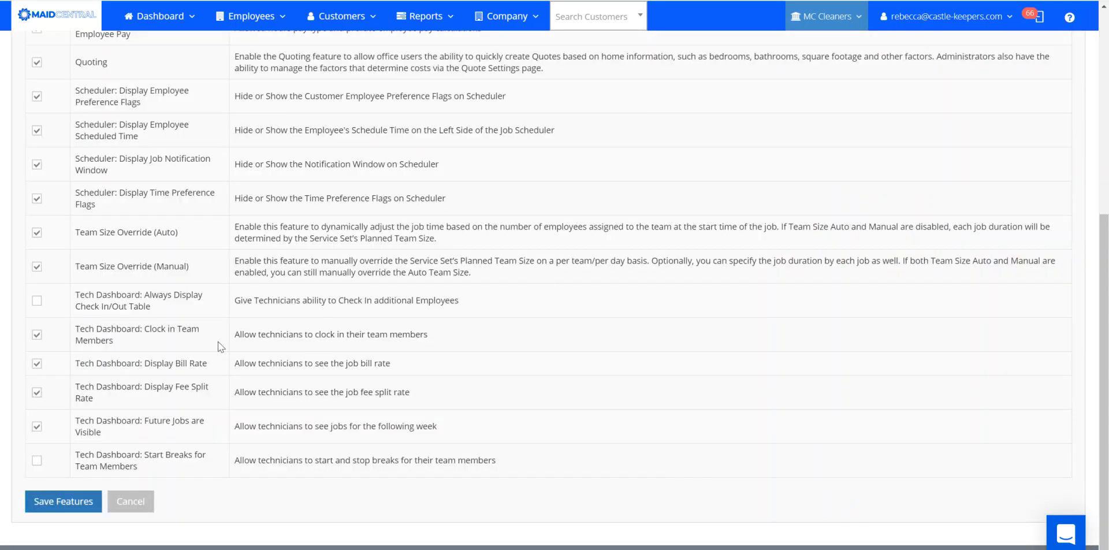
mouse_move(344, 348)
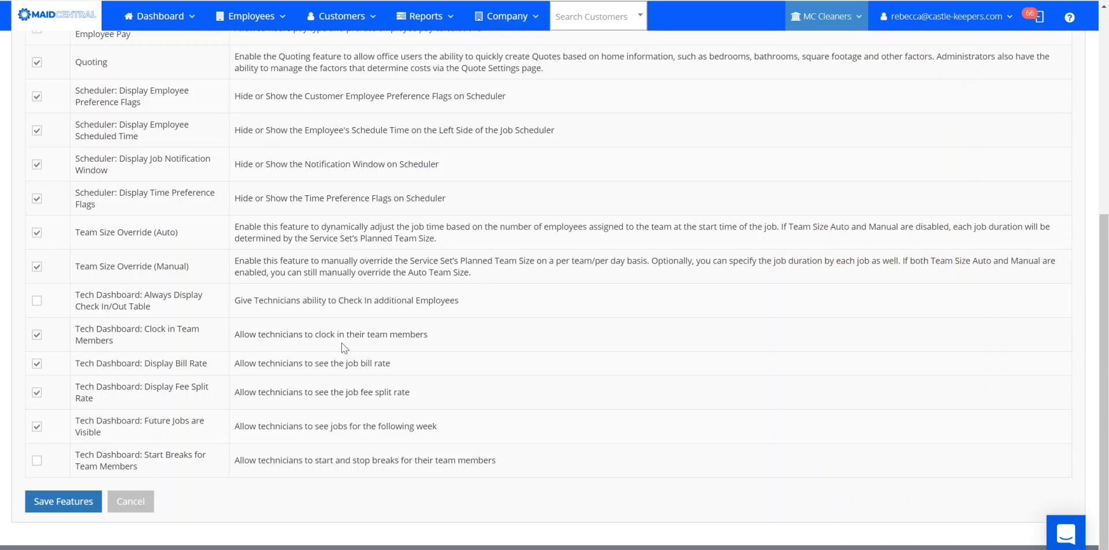